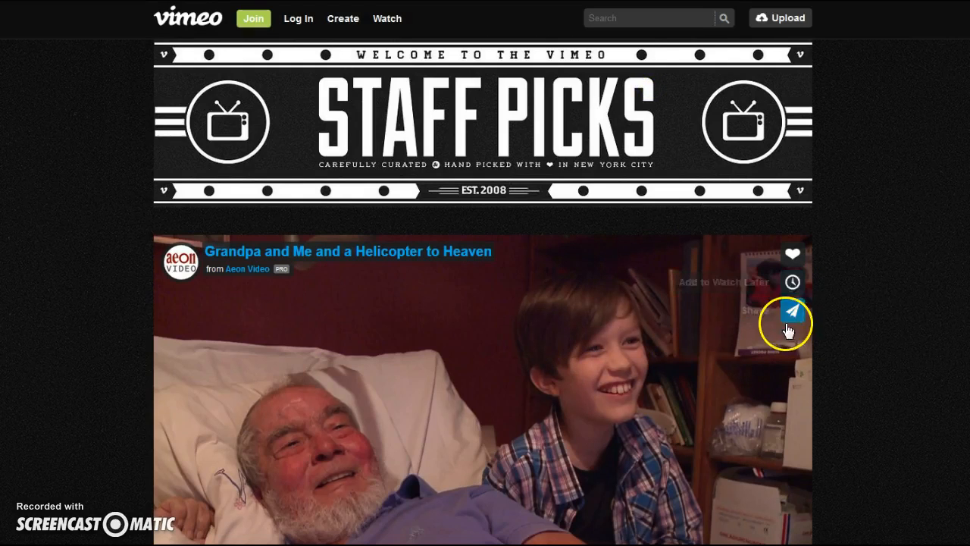
- Open the share options for the 'Grandpa and Me and a Helicopter to Heaven' video
left_click(791, 312)
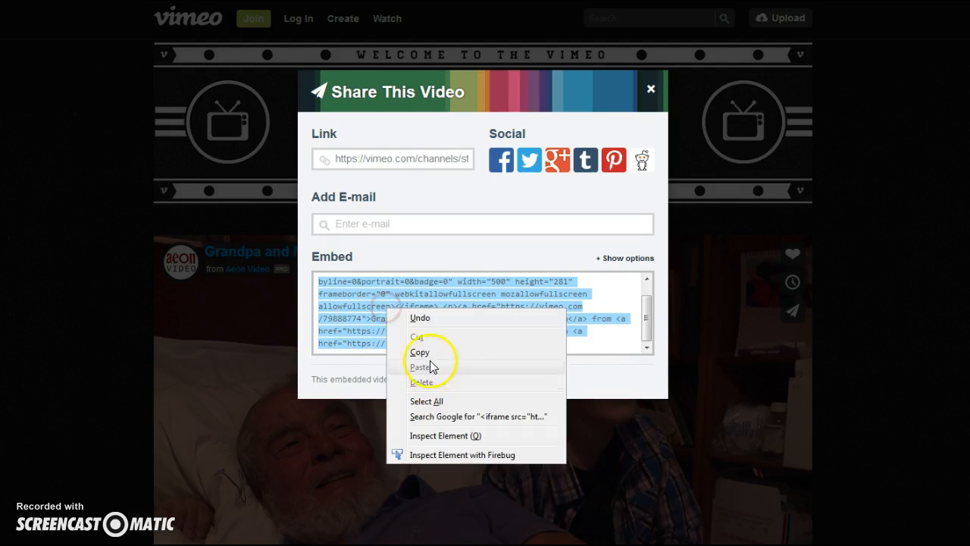
left_click(419, 352)
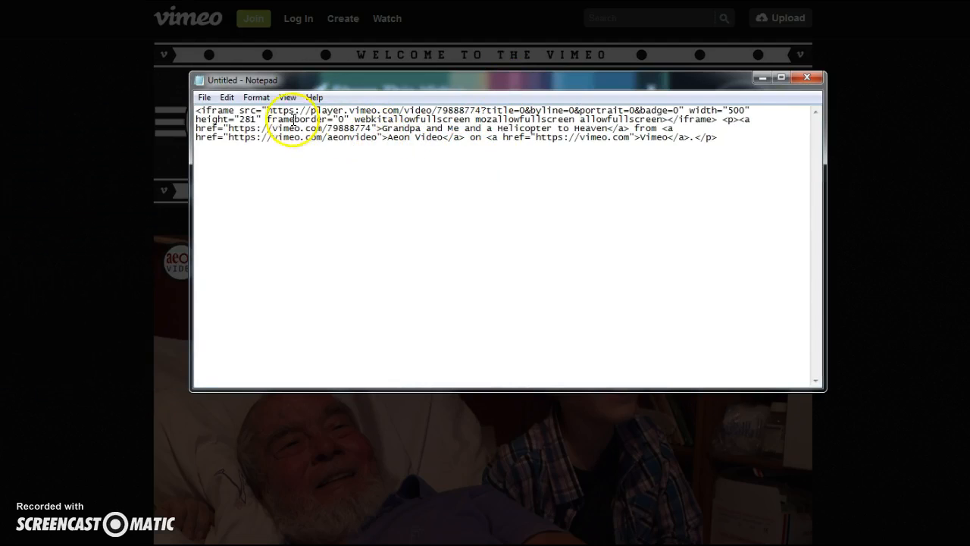
left_click_drag(268, 111, 394, 110)
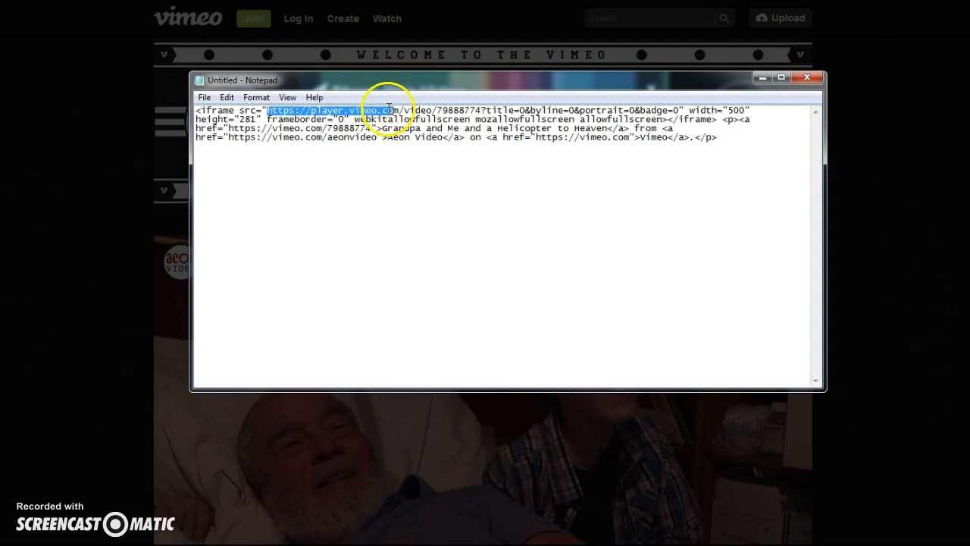